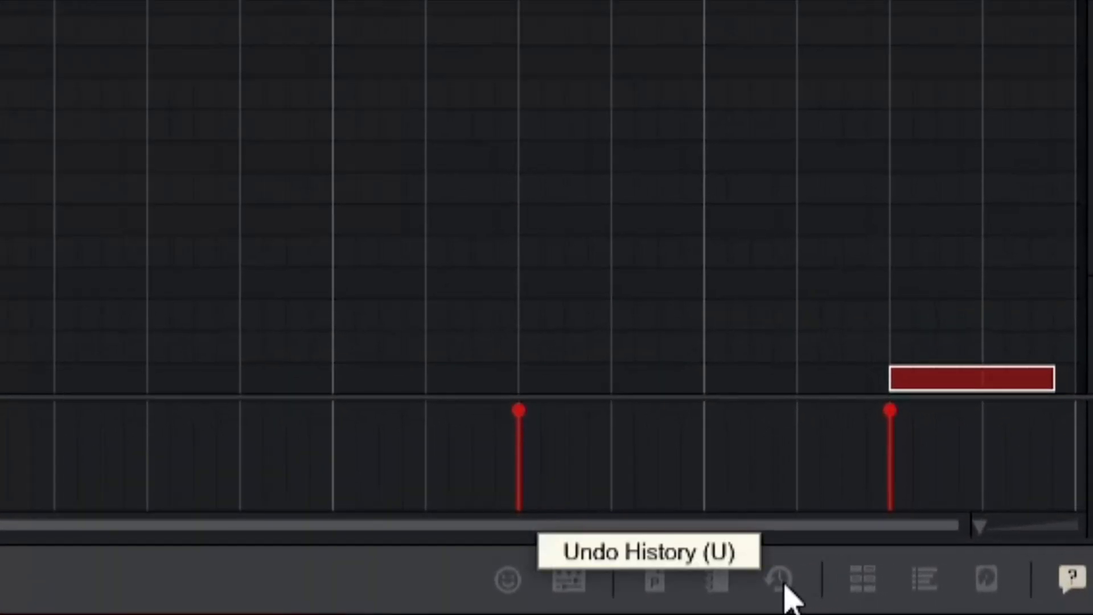
# Step: Show the Undo History list with the recent nudge, select and clear-selection actions
pyautogui.click(779, 579)
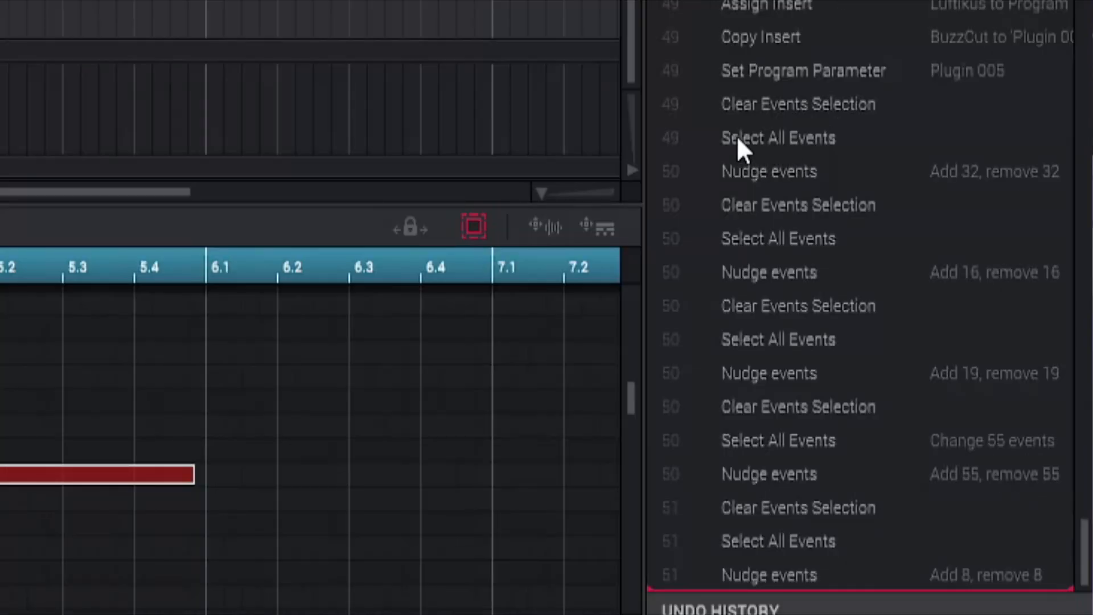
pyautogui.moveTo(795, 594)
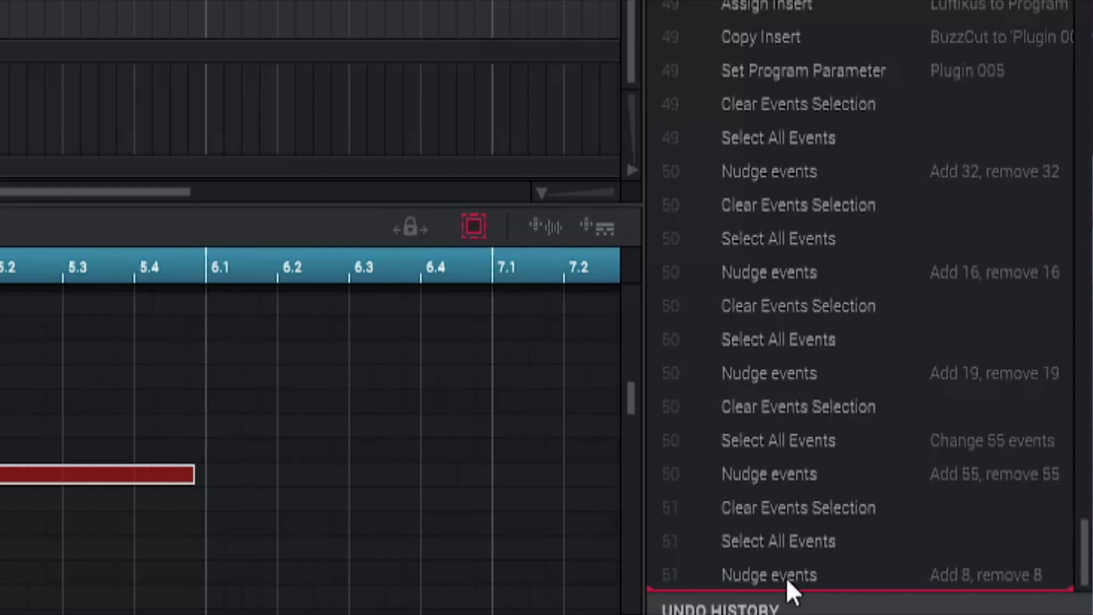